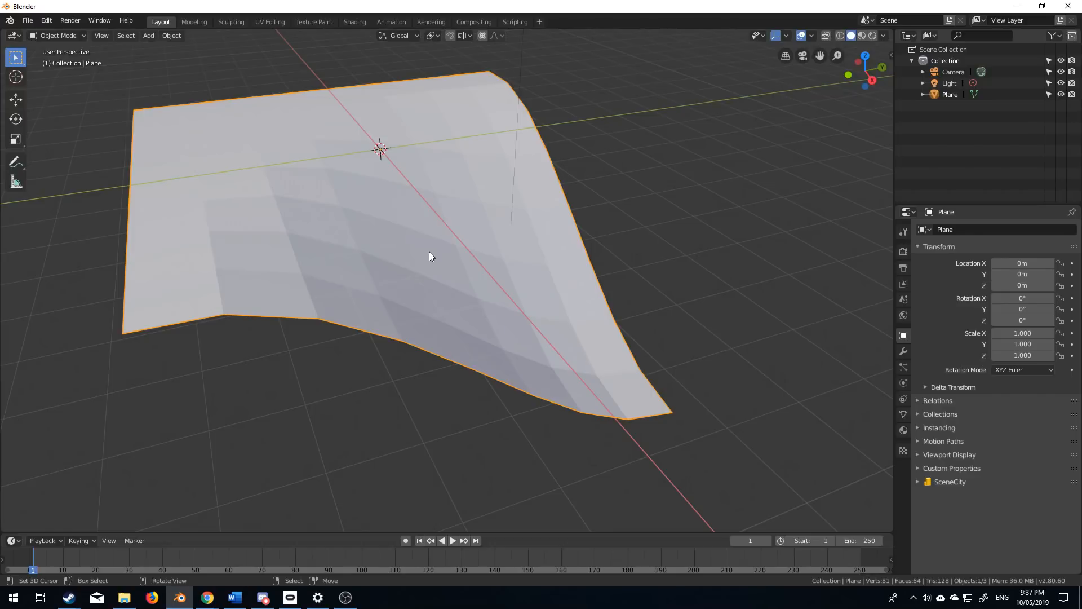
Separate selected face groups of the curved plane into new objects via P > Selection
{"action": "key", "text": "Tab"}
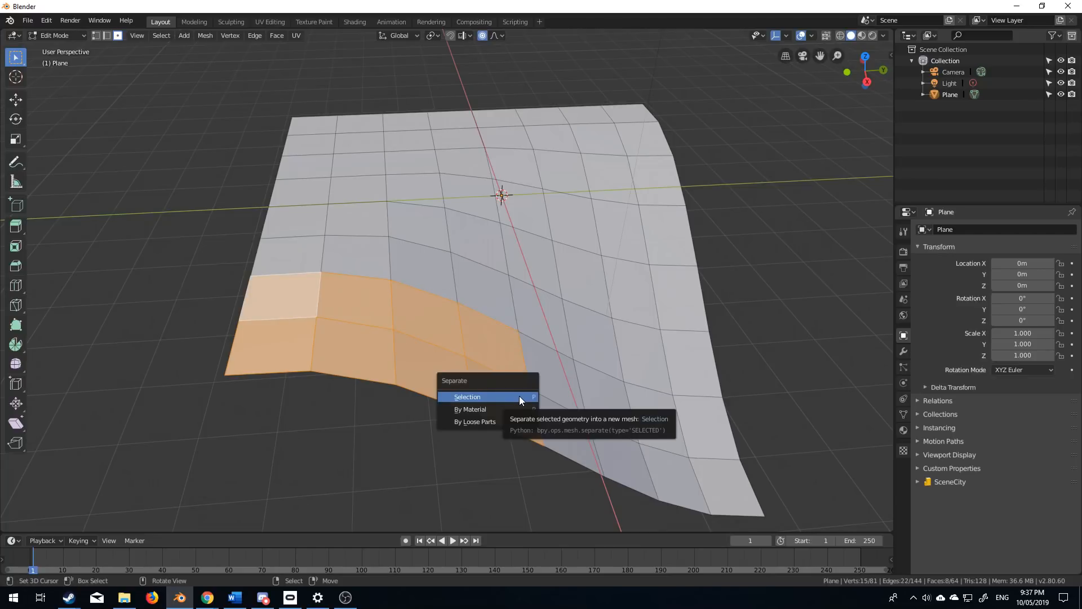
{"action": "left_click", "coordinate": [466, 396]}
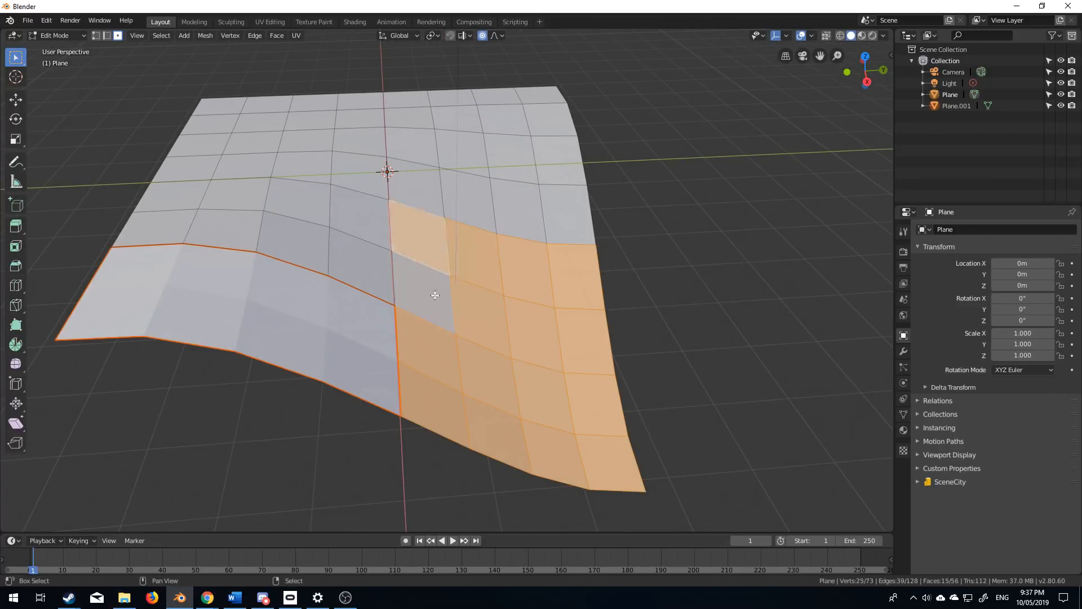
{"action": "key", "text": "p"}
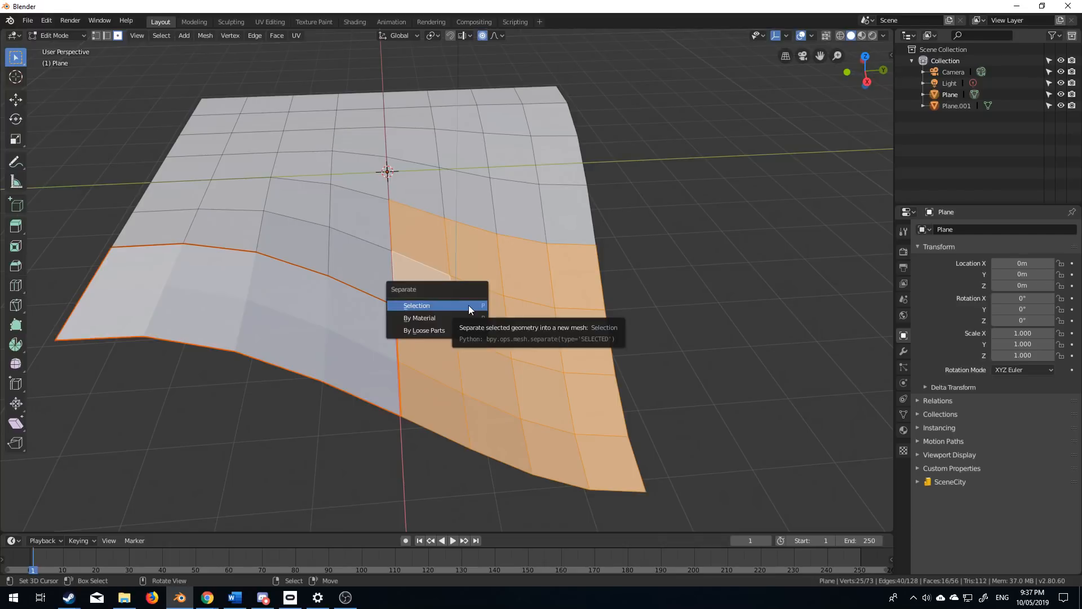
{"action": "left_click", "coordinate": [416, 306]}
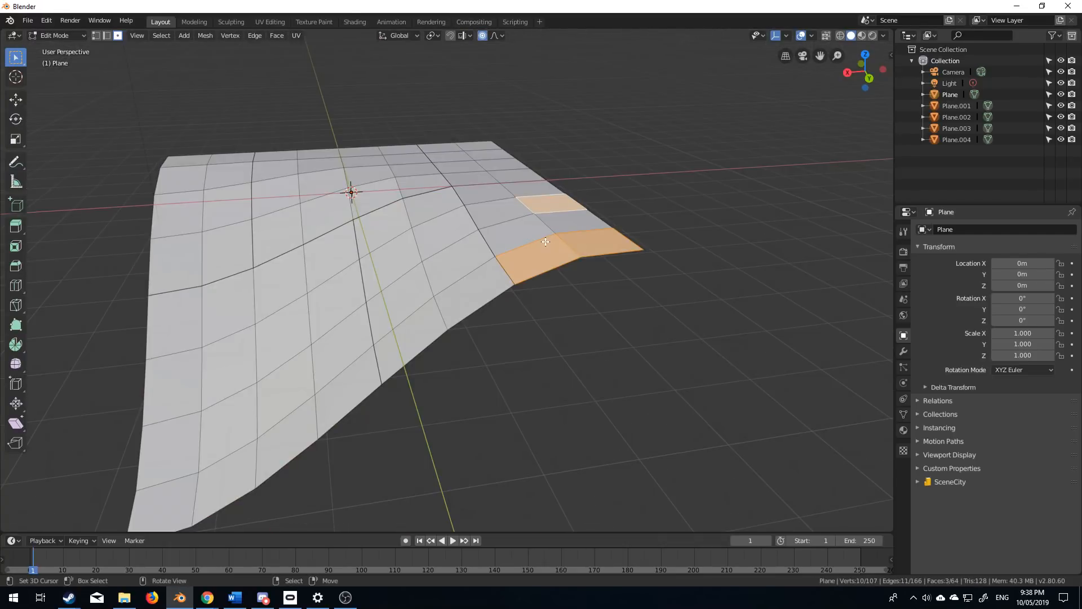
Edit the Plane panel with Local transform orientation and extrude its faces along the normal
{"action": "key", "text": "Tab"}
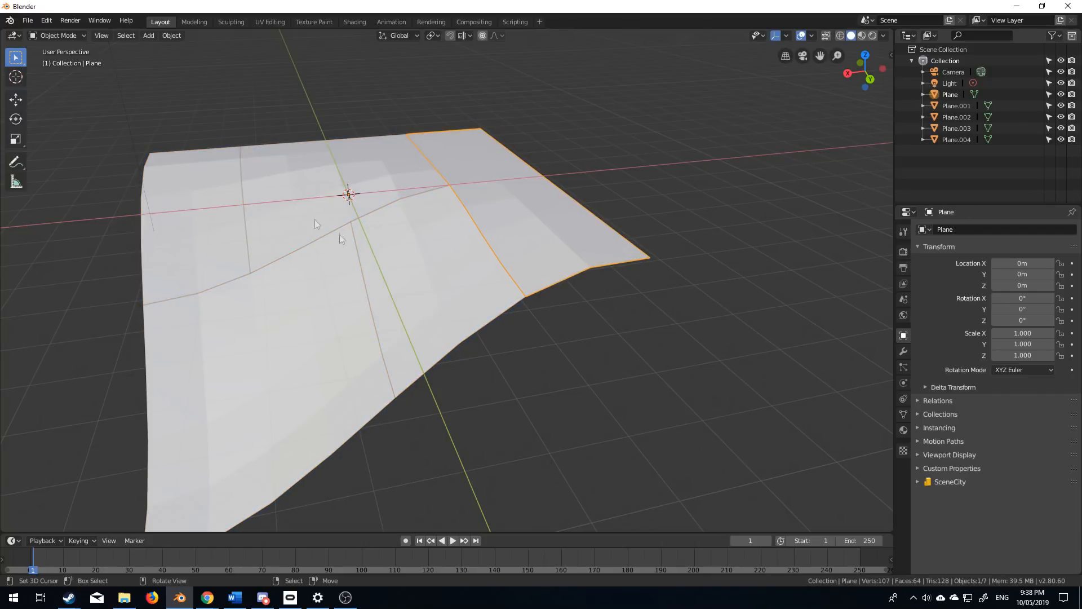
{"action": "key", "text": "Tab"}
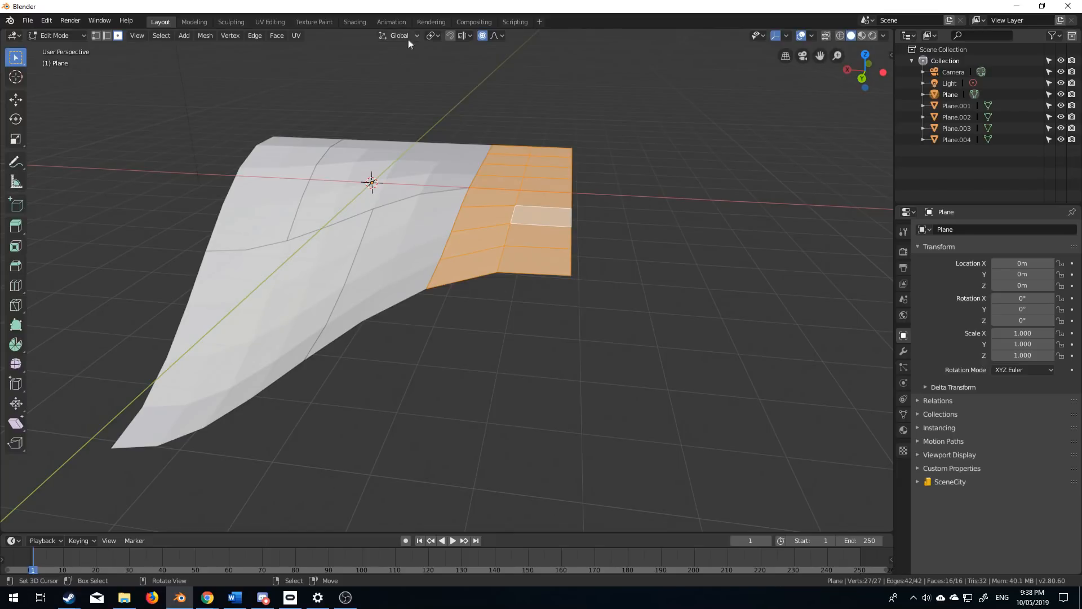
{"action": "left_click", "coordinate": [399, 35]}
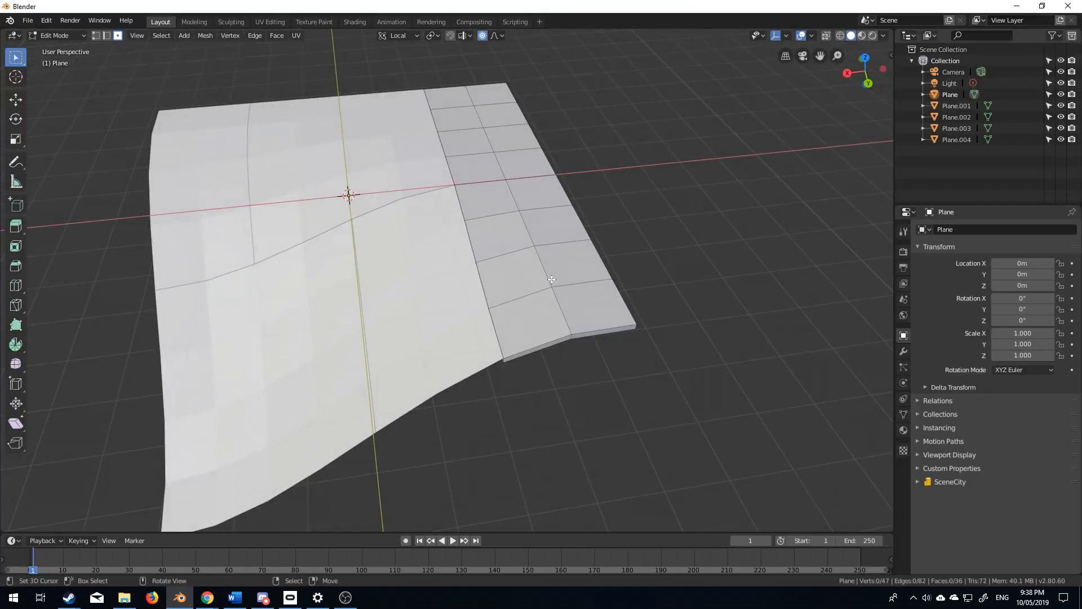
Add a Bevel modifier to the Plane panel with Limit Method set to Angle
{"action": "left_click", "coordinate": [903, 351]}
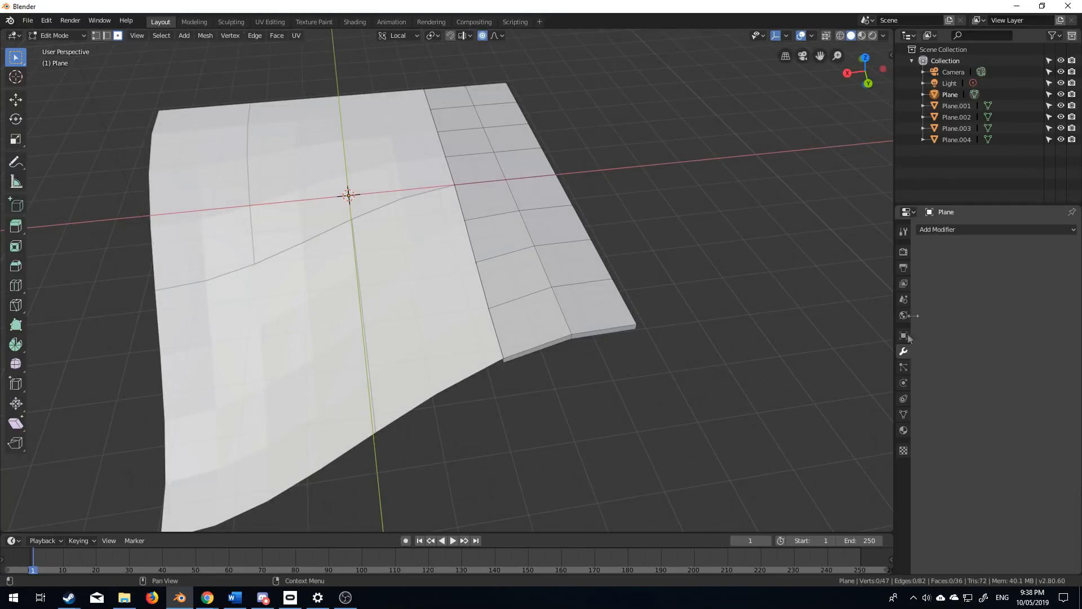
{"action": "left_click", "coordinate": [936, 229]}
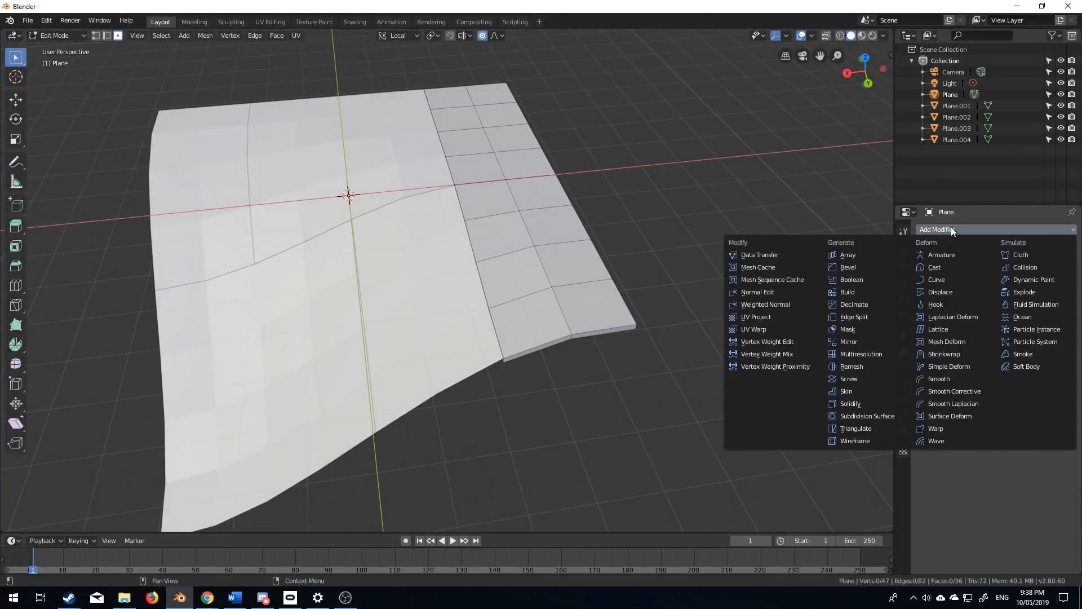
{"action": "left_click", "coordinate": [848, 267]}
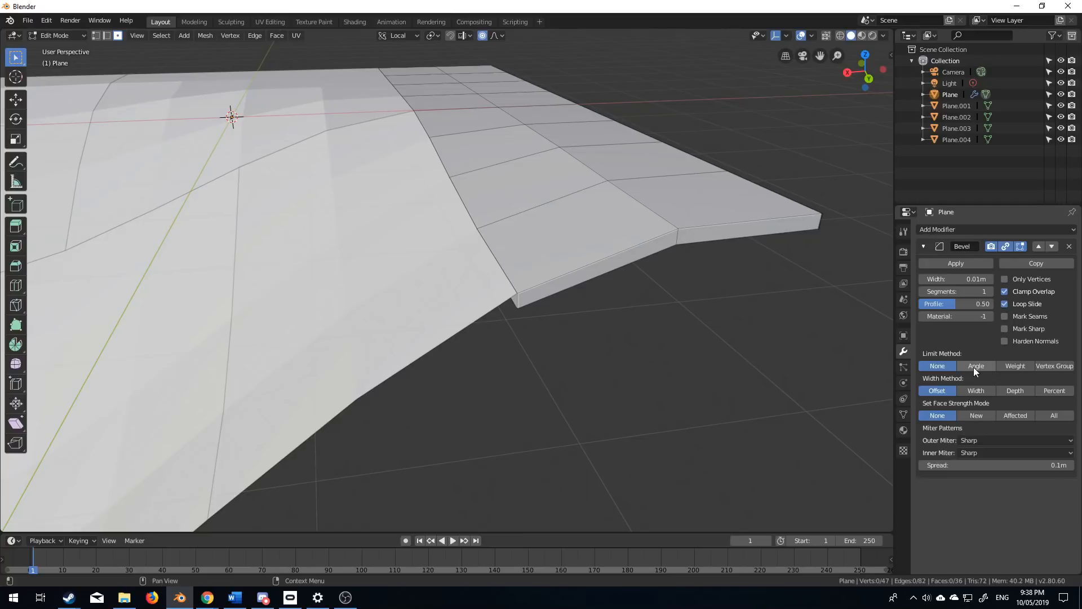
{"action": "left_click", "coordinate": [975, 365]}
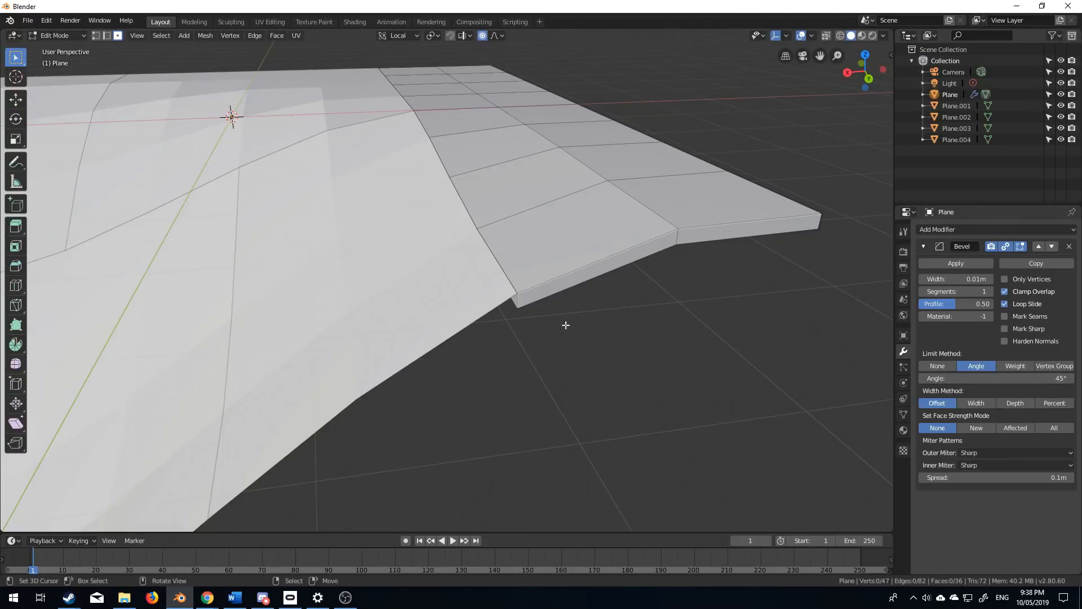
{"action": "key", "text": "Tab"}
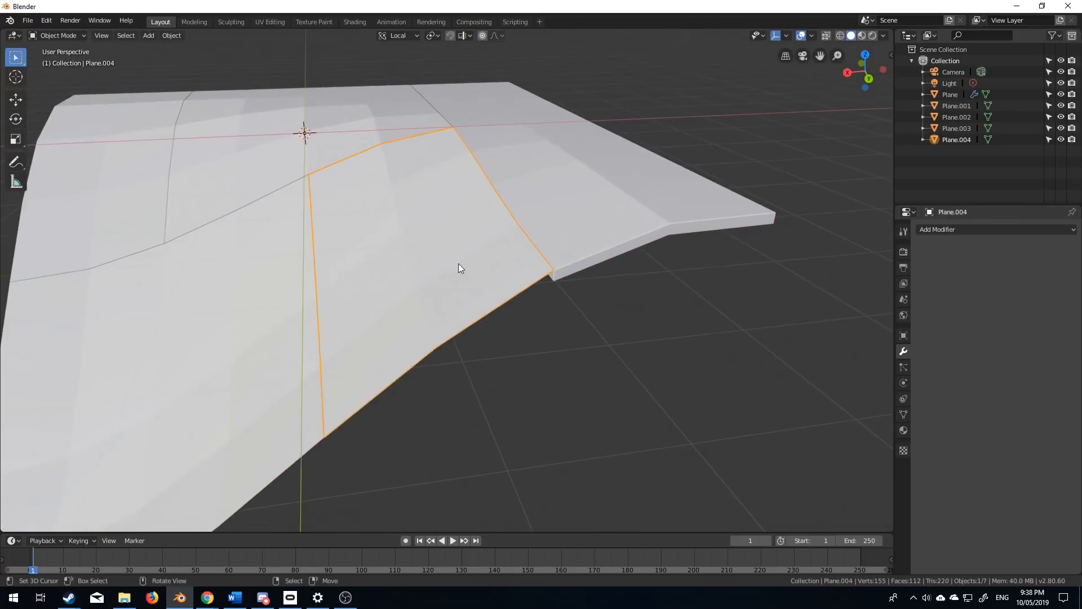
Extrude Plane.004's faces, delete the leftover faces, and add an angle-limited Bevel modifier
{"action": "key", "text": "Tab"}
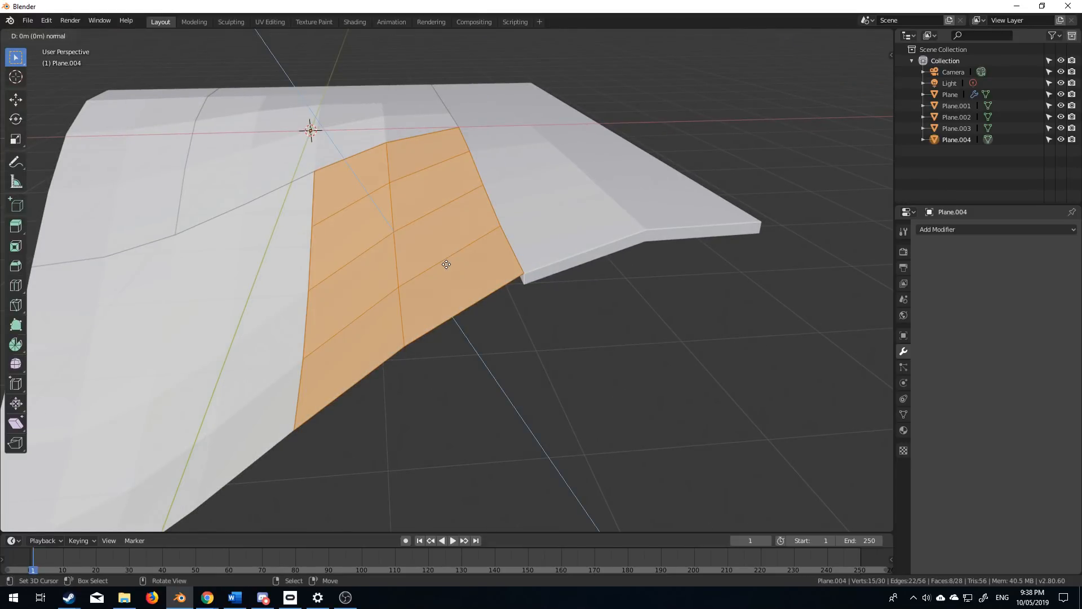
{"action": "key", "text": "Tab"}
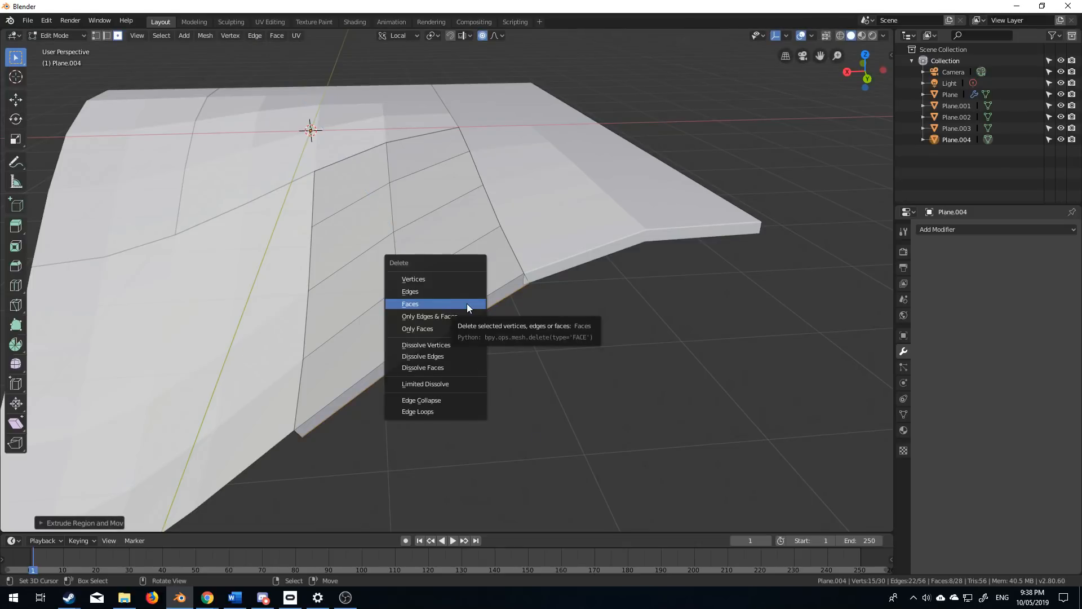
{"action": "left_click", "coordinate": [411, 303]}
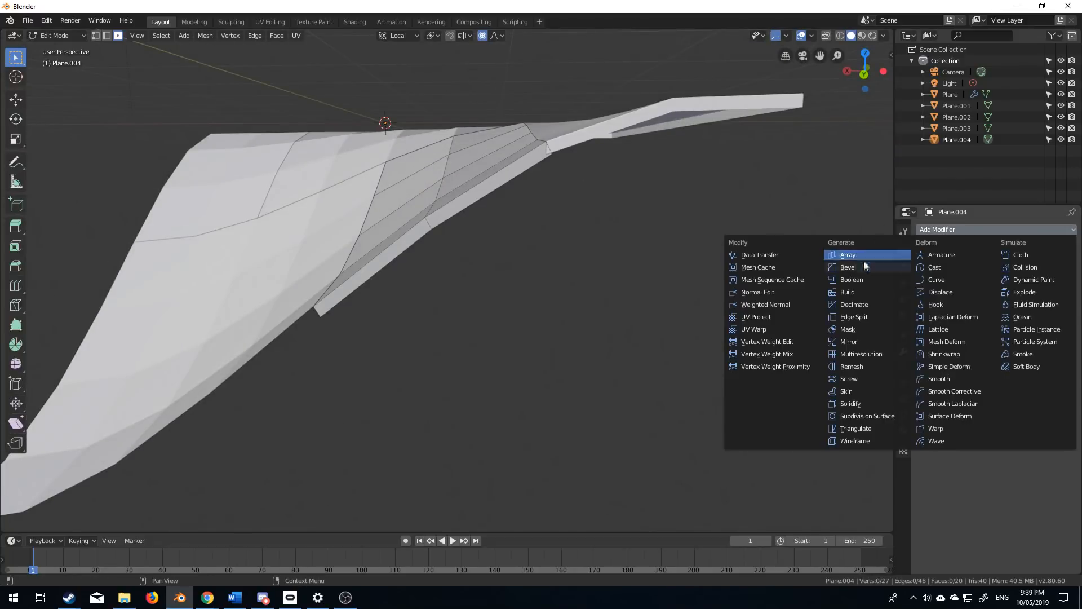
{"action": "left_click", "coordinate": [848, 267]}
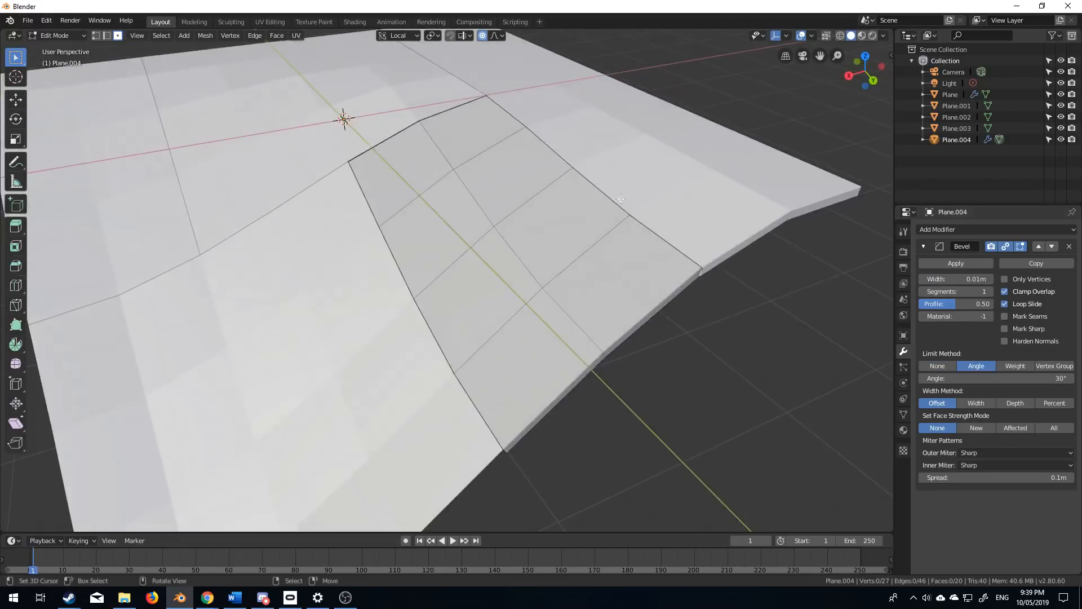
{"action": "key", "text": "Tab"}
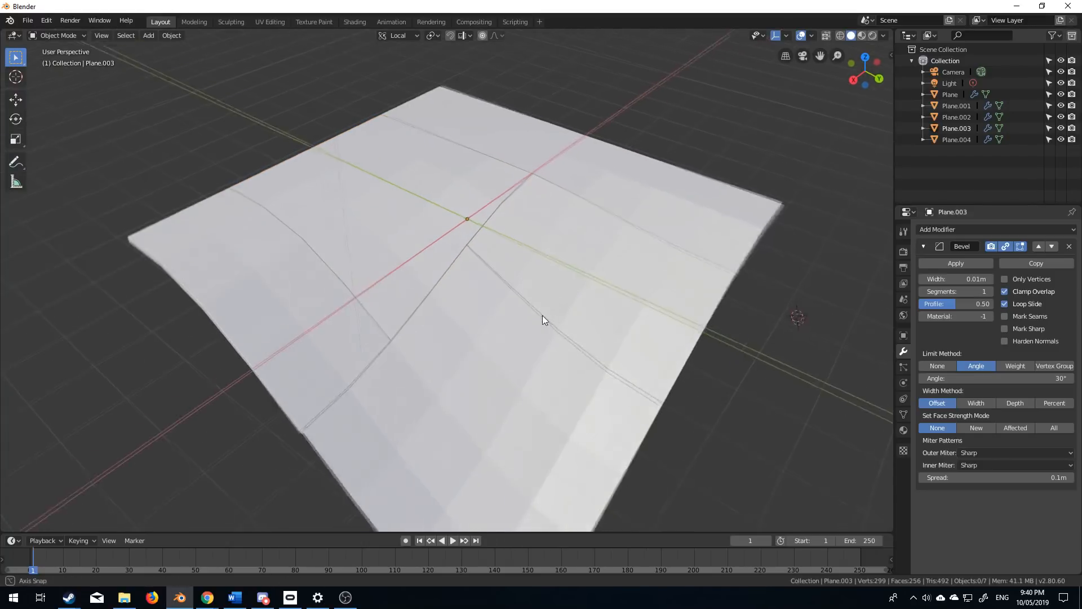
Orbit the view around the panels while thickening and bevelling Plane.003 and Plane.002
{"action": "left_click_drag", "start_coordinate": [545, 319], "coordinate": [449, 286]}
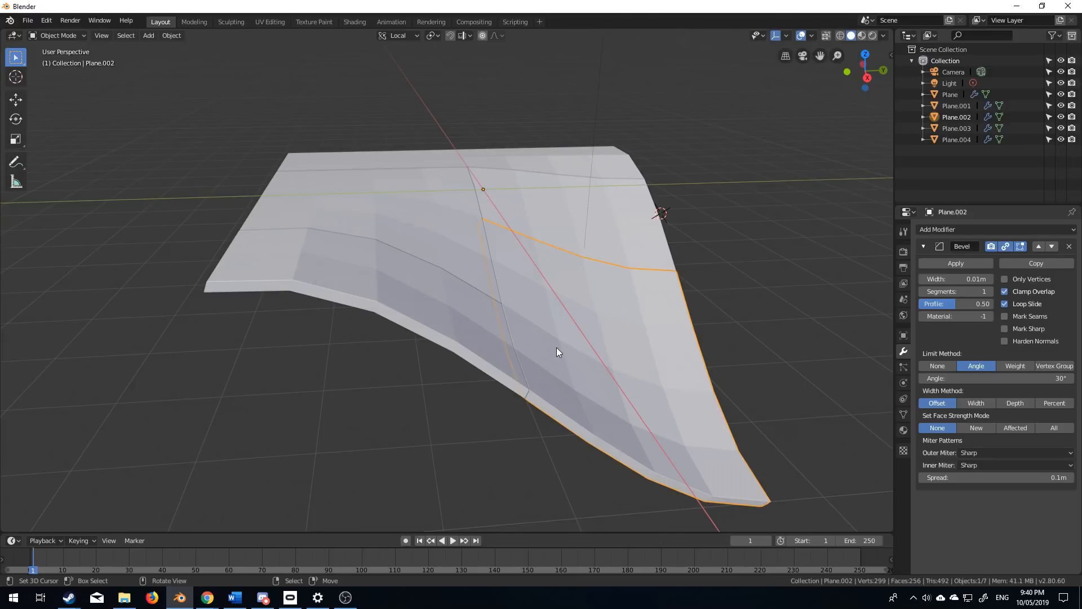
{"action": "mouse_move", "coordinate": [525, 345]}
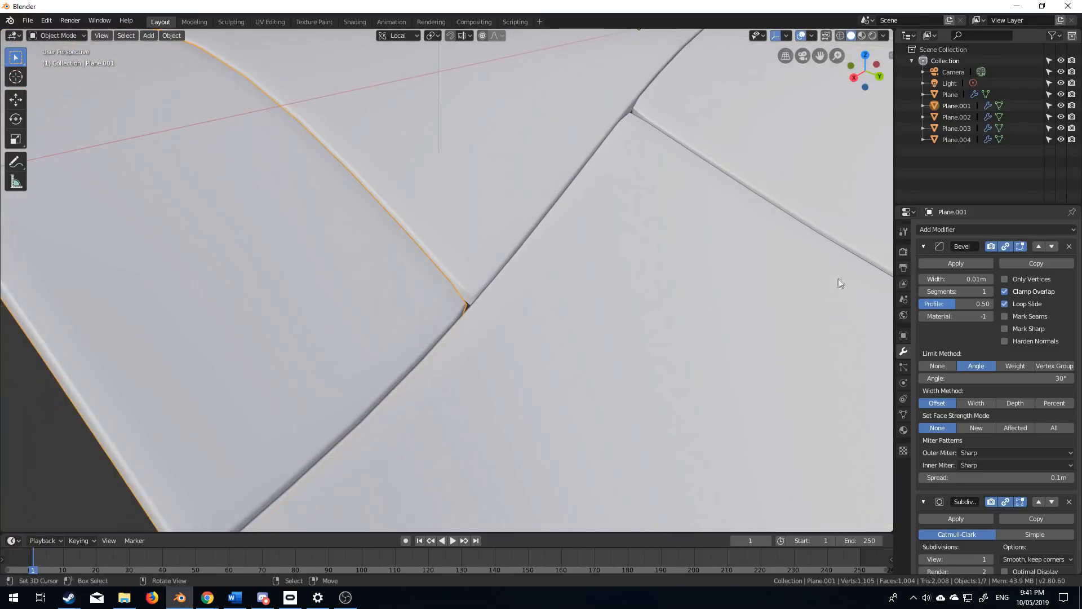
Select the Plane panel and orbit to inspect its subdivided surface and thick edge
{"action": "left_click", "coordinate": [957, 128]}
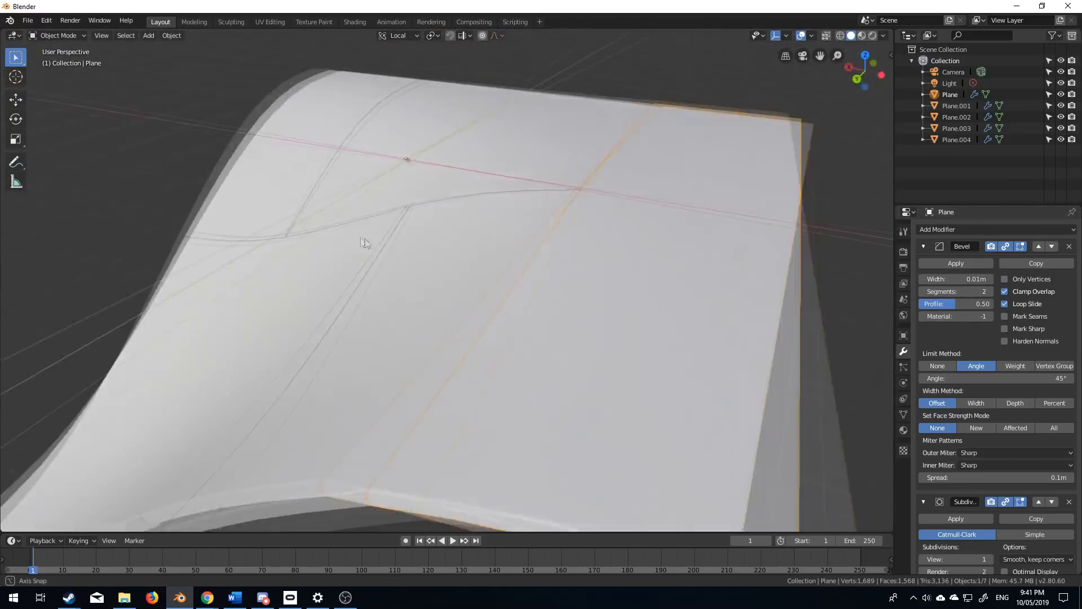
{"action": "left_click_drag", "start_coordinate": [365, 242], "coordinate": [386, 263]}
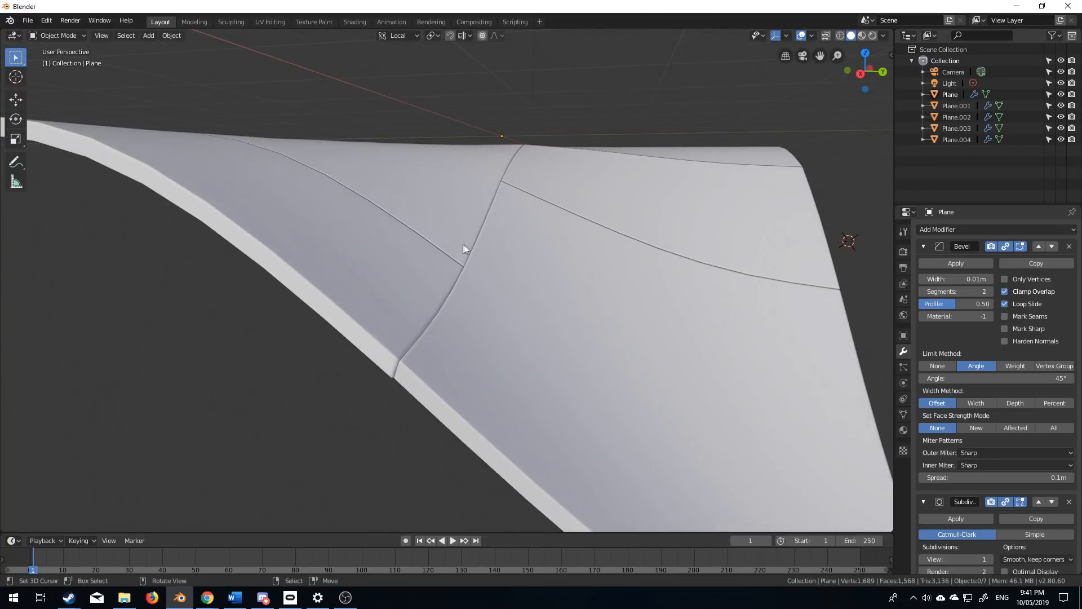
{"action": "left_click_drag", "start_coordinate": [462, 248], "coordinate": [311, 262]}
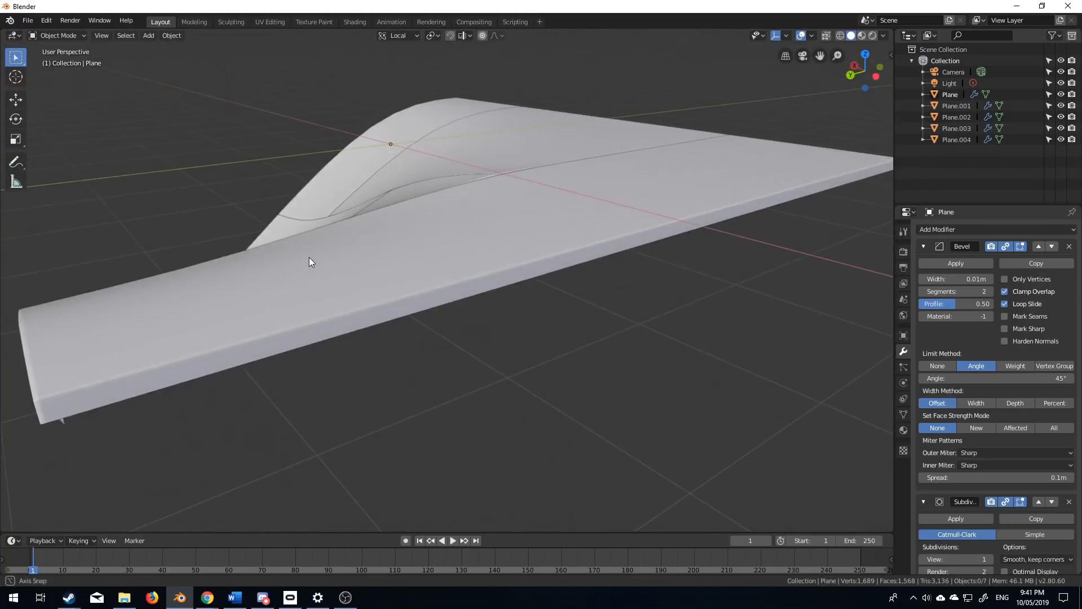